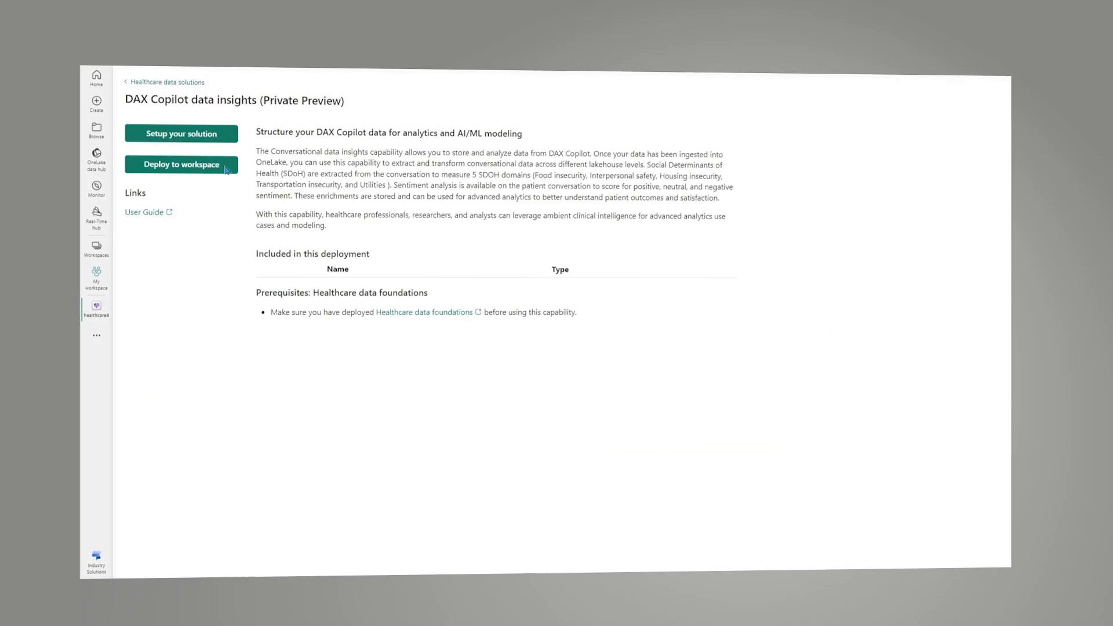
- Open the Encounter Analytics page showing 46 patients and encounters by specialty
{"action": "left_click", "coordinate": [181, 164]}
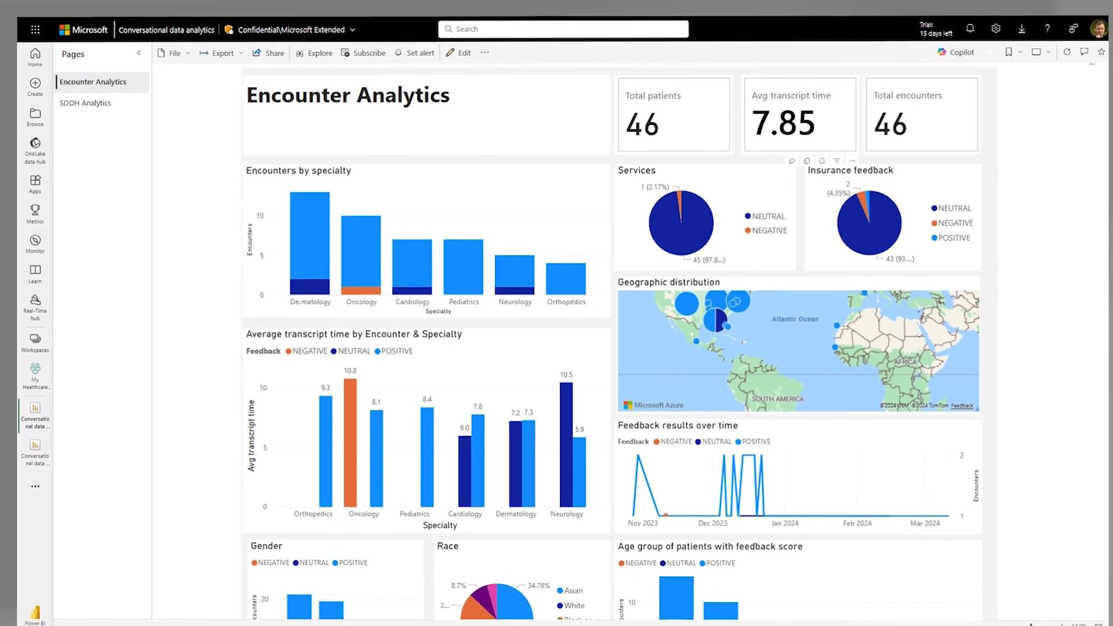
- Switch to the SDOH Analytics page and open Copilot for the report
{"action": "left_click", "coordinate": [84, 102]}
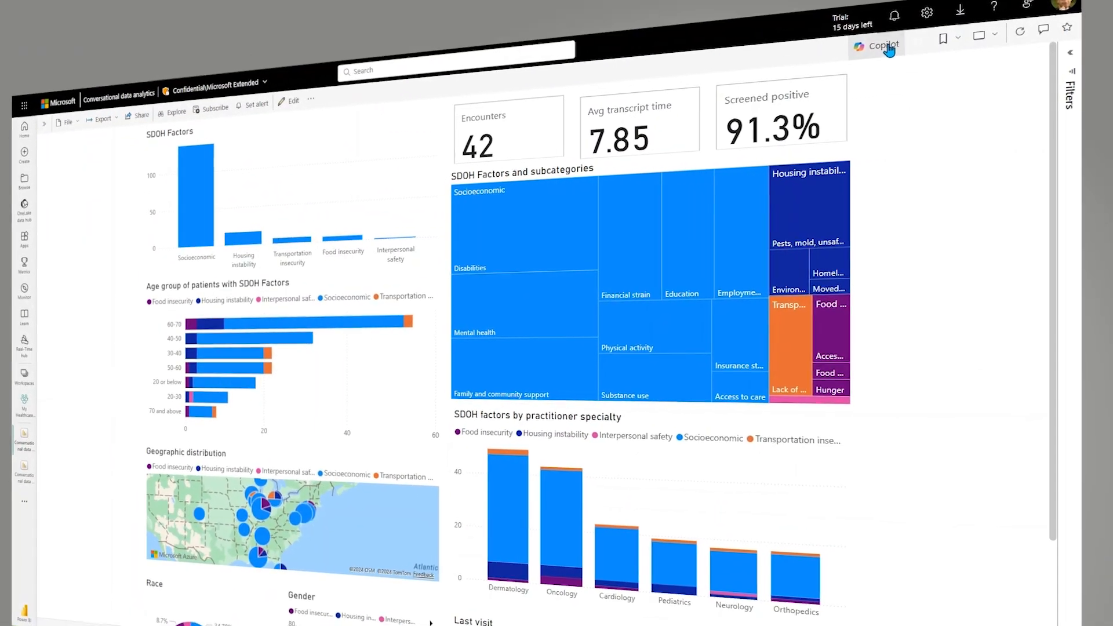
{"action": "left_click", "coordinate": [882, 46]}
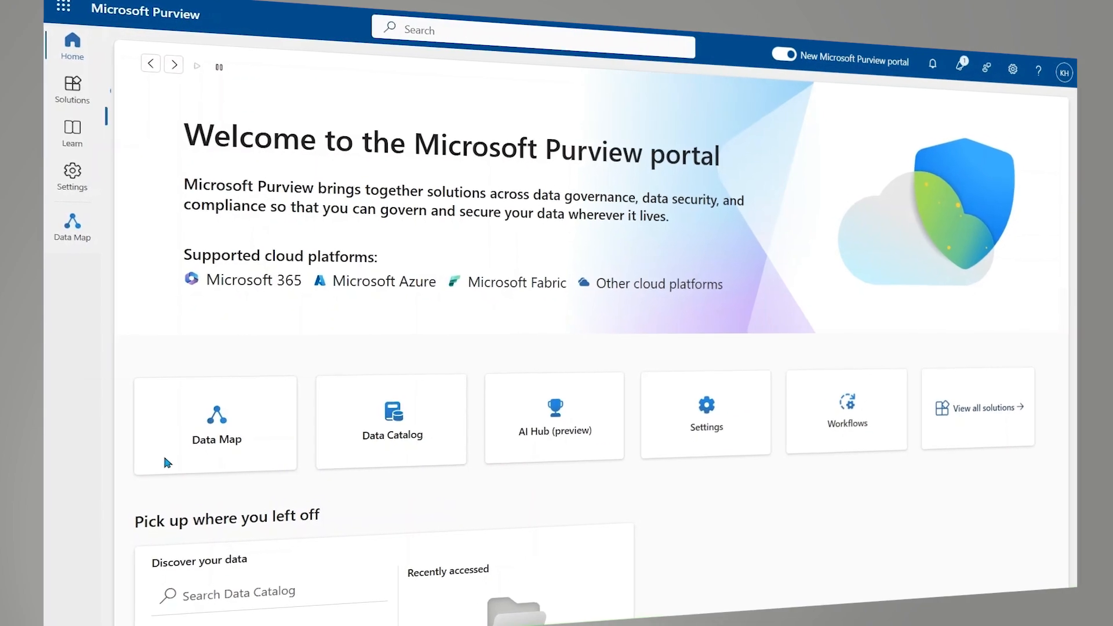
- Show the Data Map's custom classifications, such as PERSONAL.MRN and US.COUNTY
{"action": "left_click", "coordinate": [216, 419]}
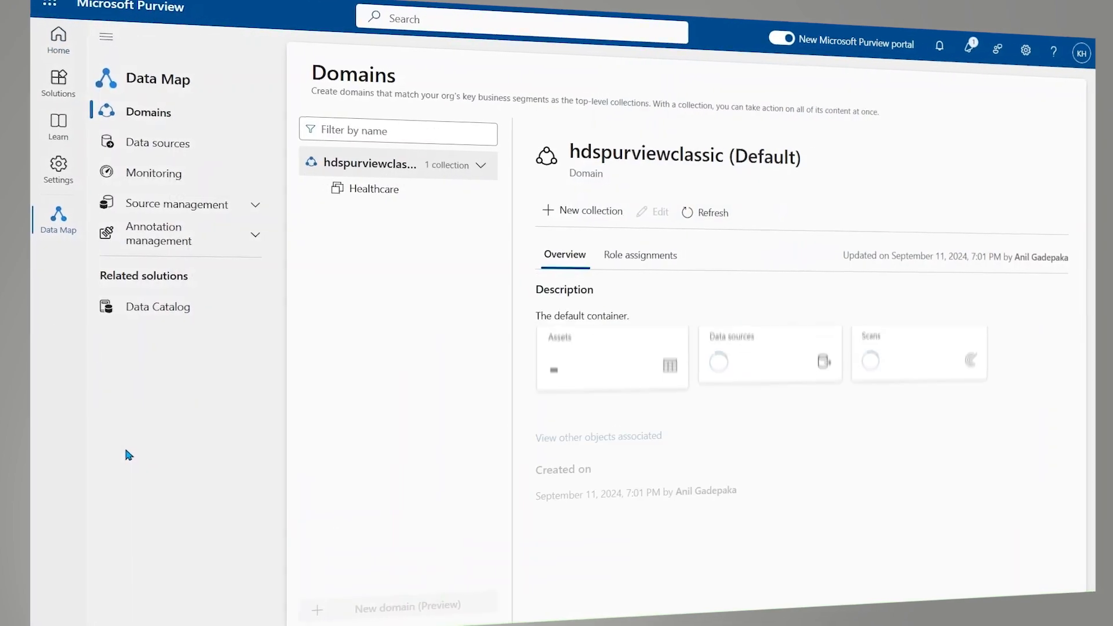
{"action": "left_click", "coordinate": [179, 233]}
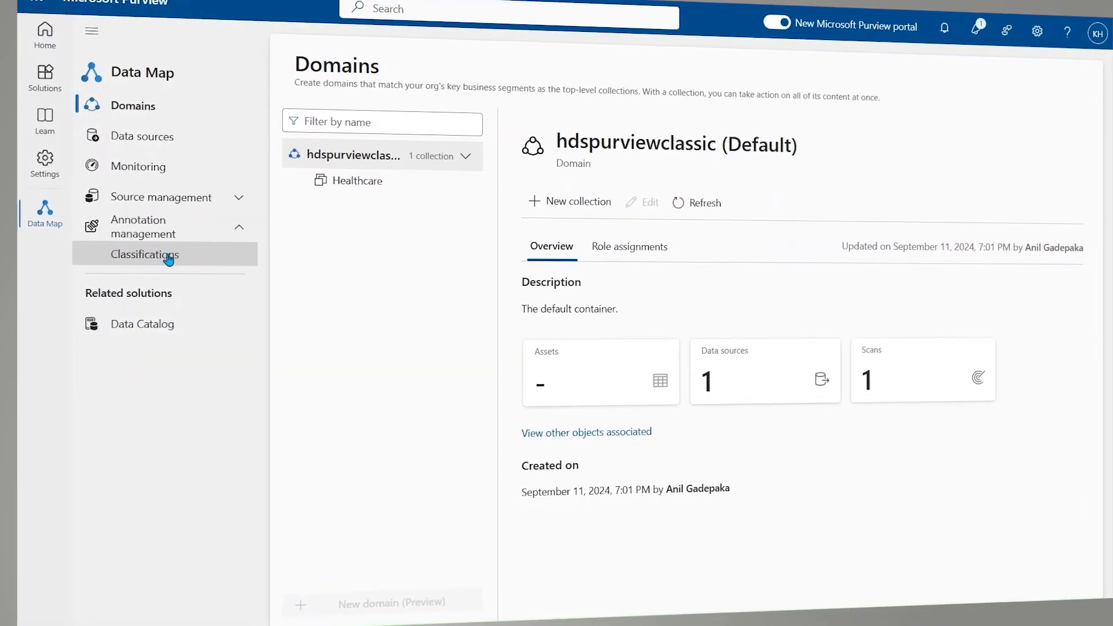
{"action": "left_click", "coordinate": [145, 254]}
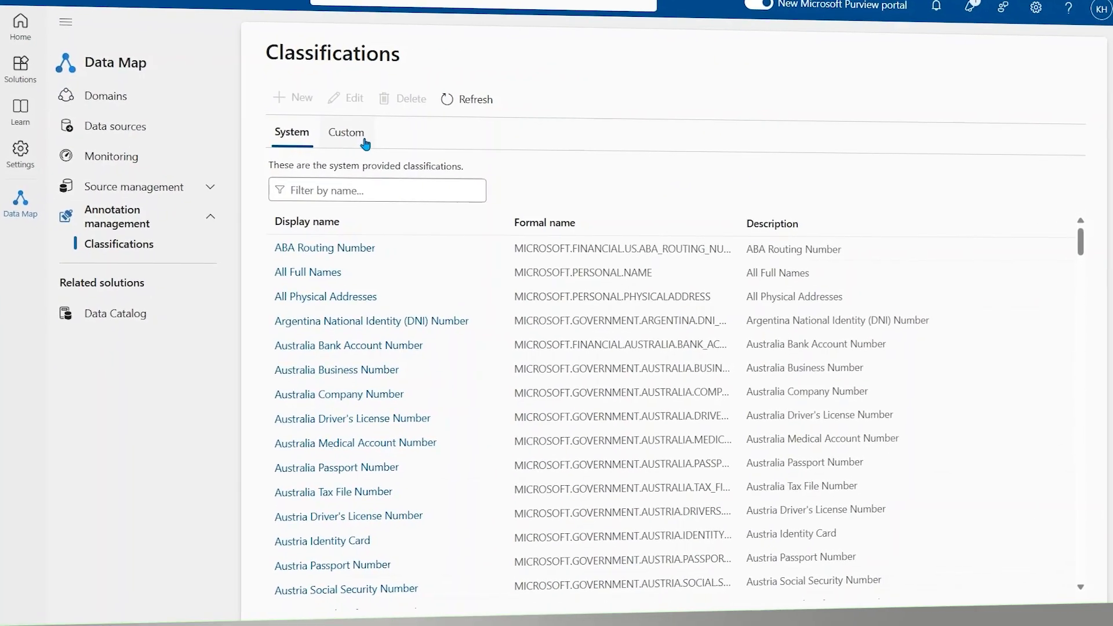
{"action": "left_click", "coordinate": [346, 132]}
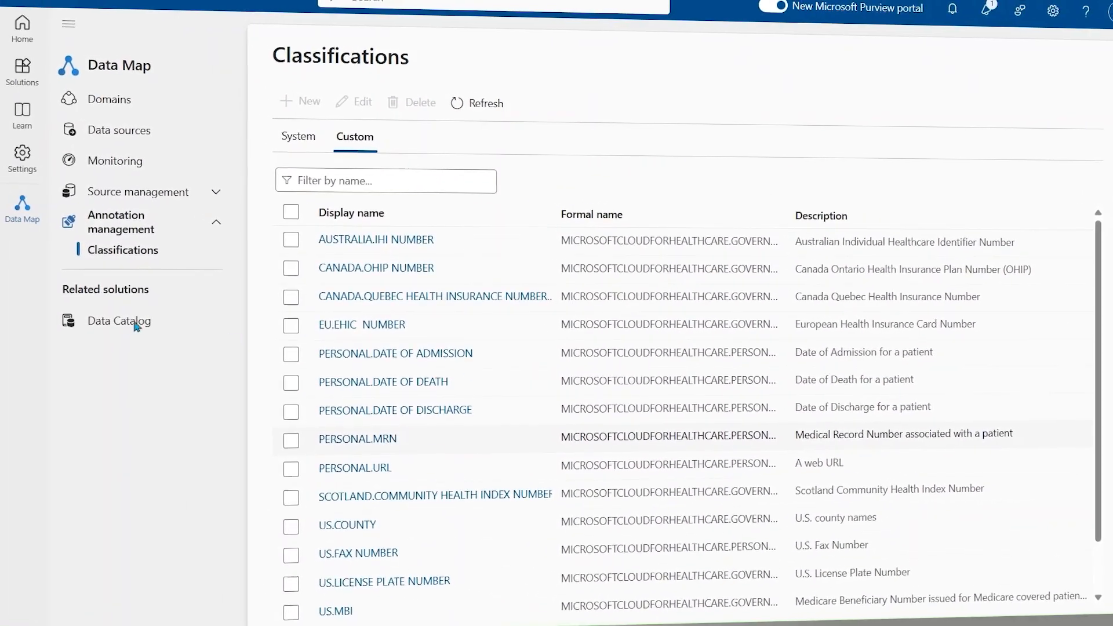
- View the Clinical business domain's details with its 146 glossary terms
{"action": "left_click", "coordinate": [118, 320]}
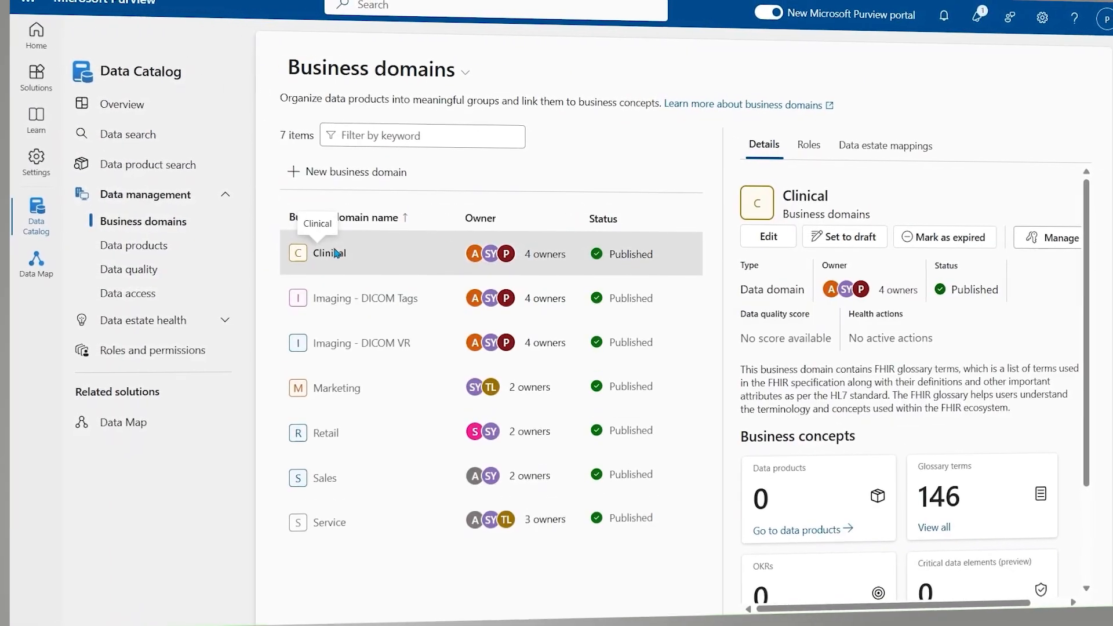
{"action": "left_click", "coordinate": [371, 298]}
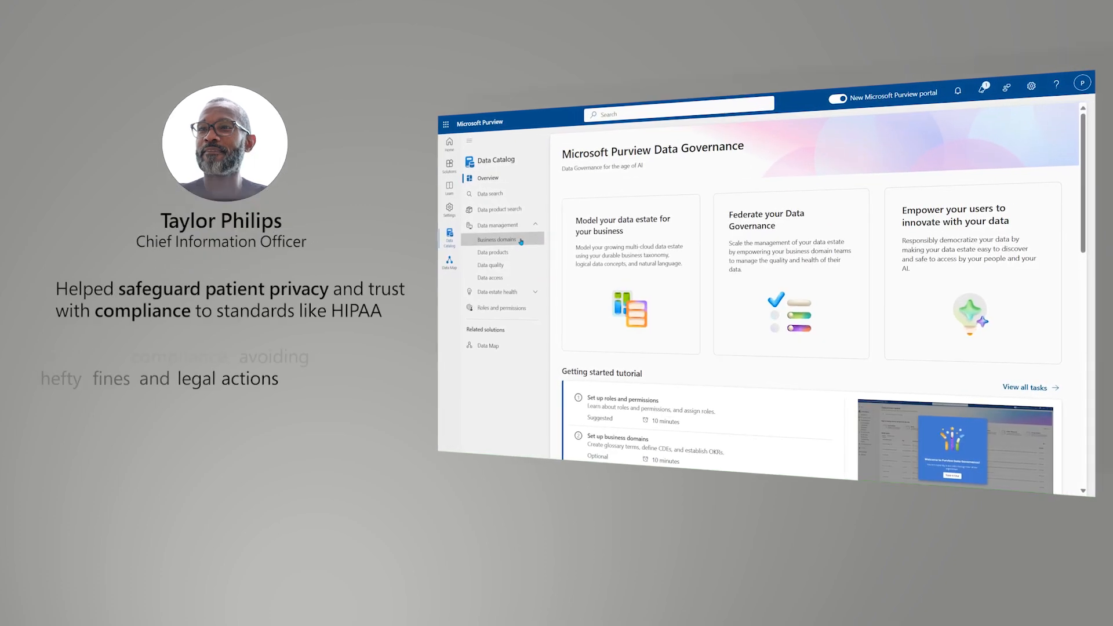
- Reopen the Clinical domain's details from the Business domains list
{"action": "left_click", "coordinate": [497, 239]}
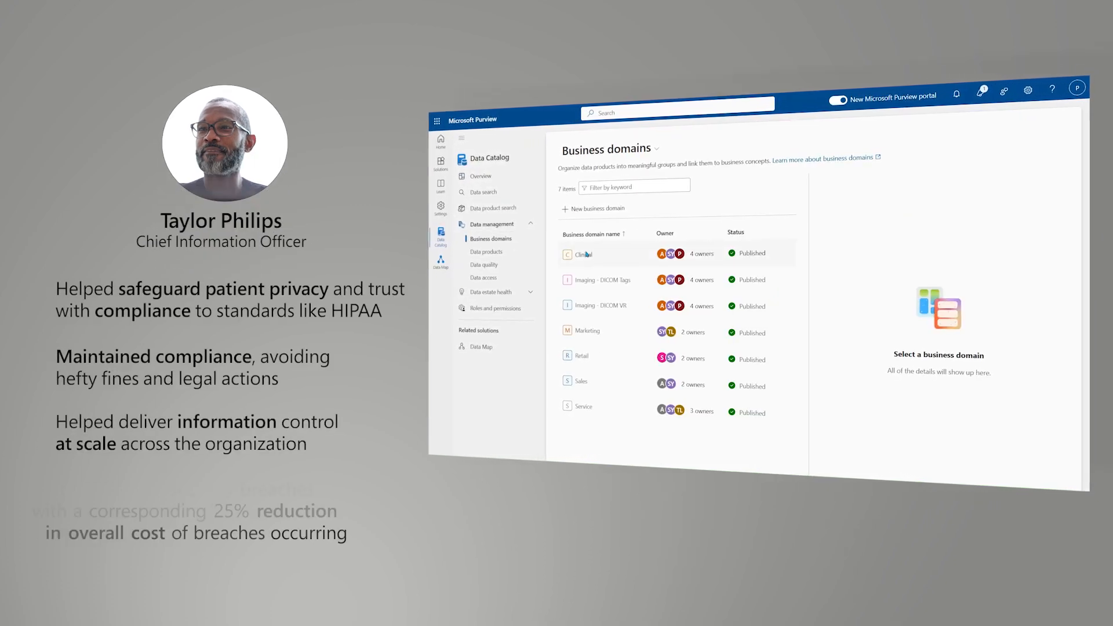
{"action": "left_click", "coordinate": [580, 253]}
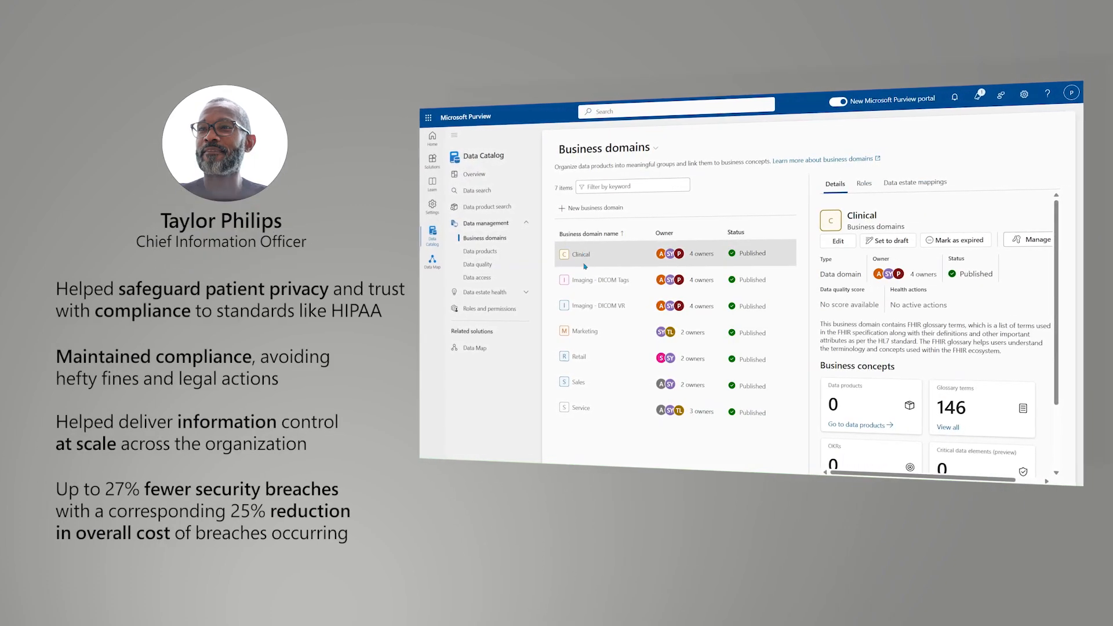